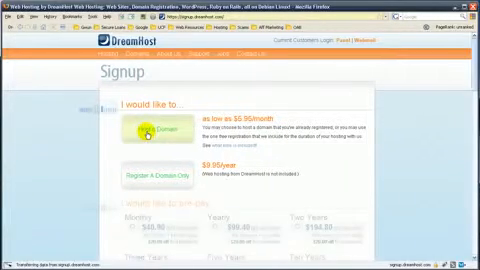
Scroll down the signup form to the pre-pay section with the Yearly ($99.40) option.
scroll(down, 3)
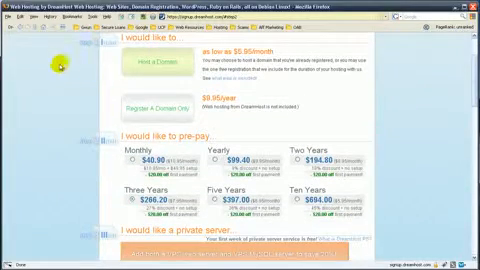
scroll(down, 3)
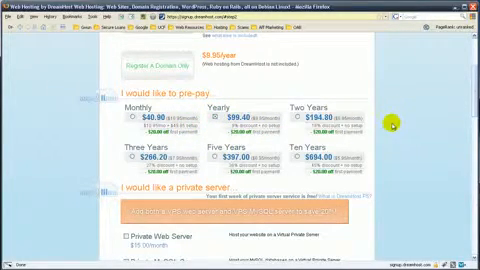
scroll(down, 3)
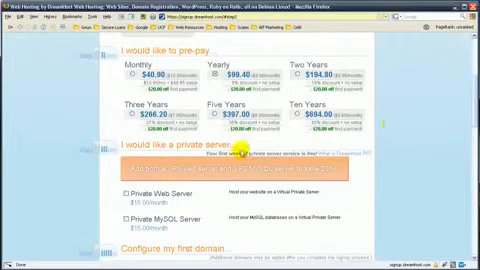
scroll(down, 3)
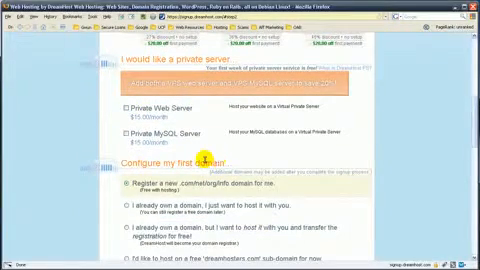
scroll(down, 3)
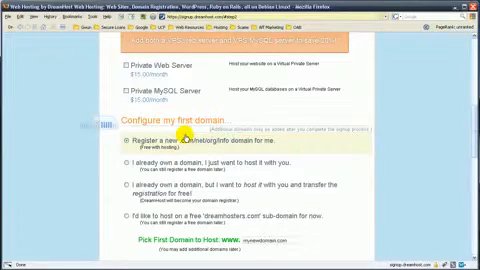
scroll(down, 3)
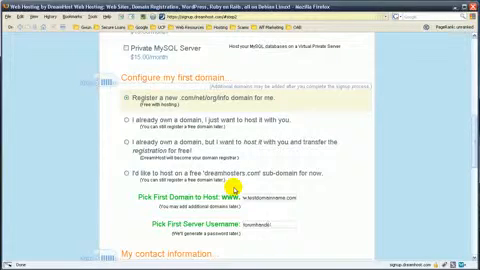
Scroll past the domain and server username fields to the contact information section.
scroll(down, 3)
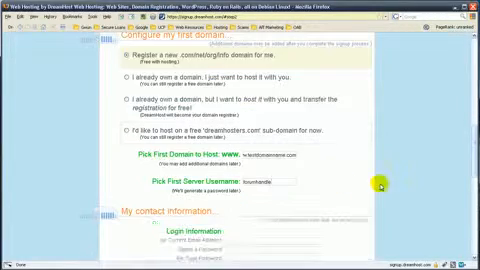
scroll(down, 3)
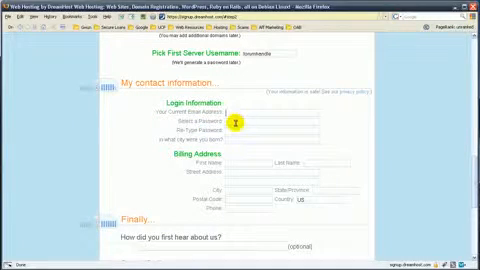
scroll(down, 3)
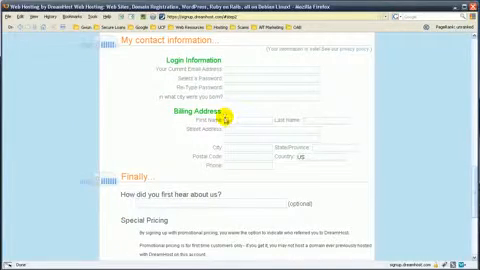
scroll(down, 3)
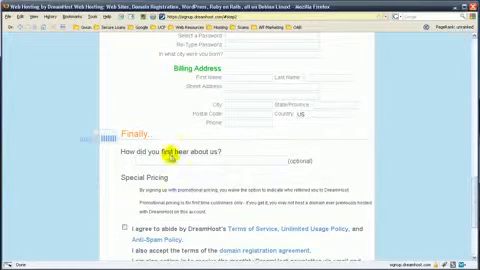
scroll(down, 3)
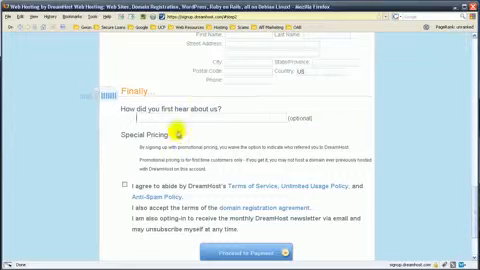
mouse_move(323, 118)
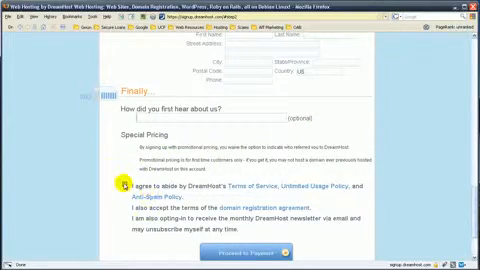
Agree to DreamHost's Terms of Service and policies, then return to the top of the form.
click(117, 189)
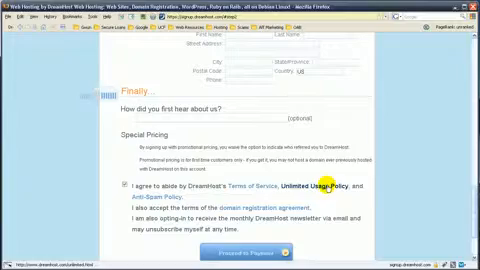
scroll(up, 3)
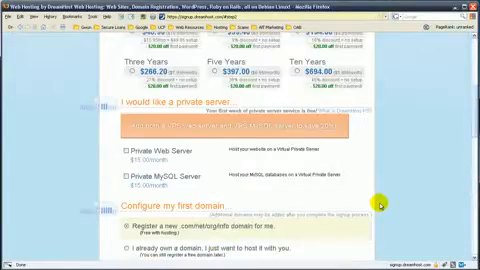
scroll(up, 3)
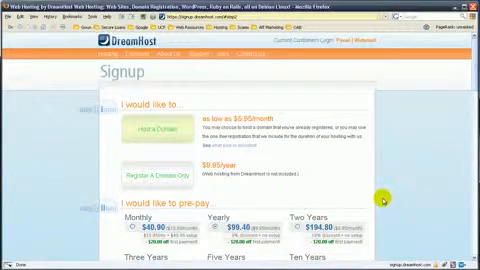